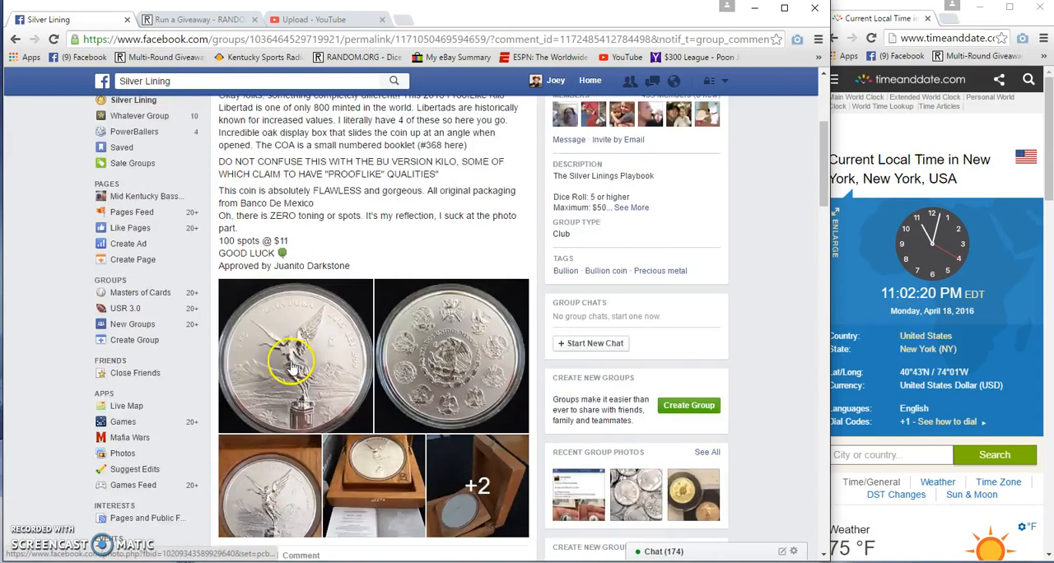
Step: Scroll through the thread comments to the numbered entry list 1-100 and copy it
scroll("down", 3)
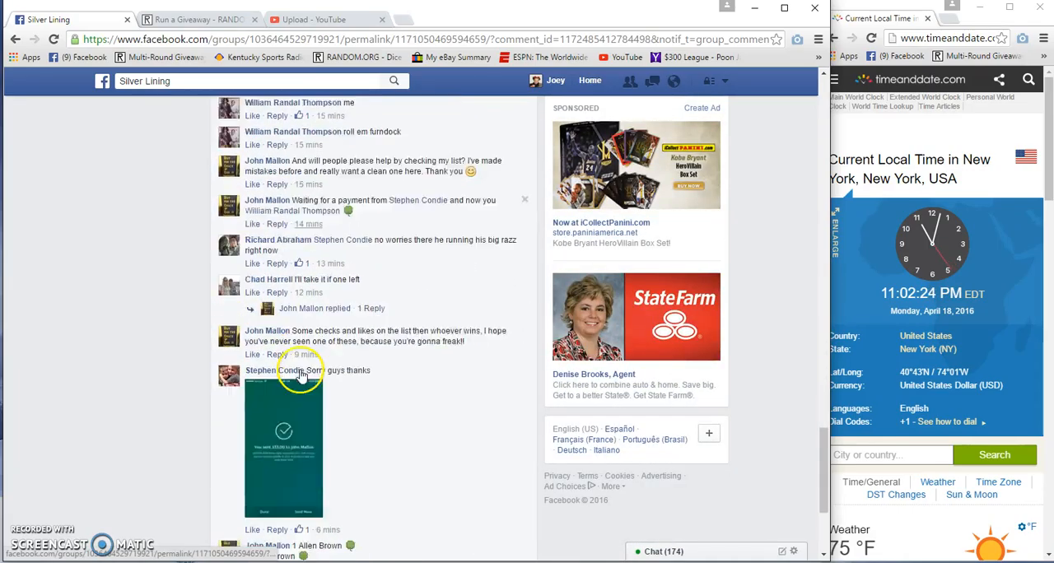
scroll("down", 3)
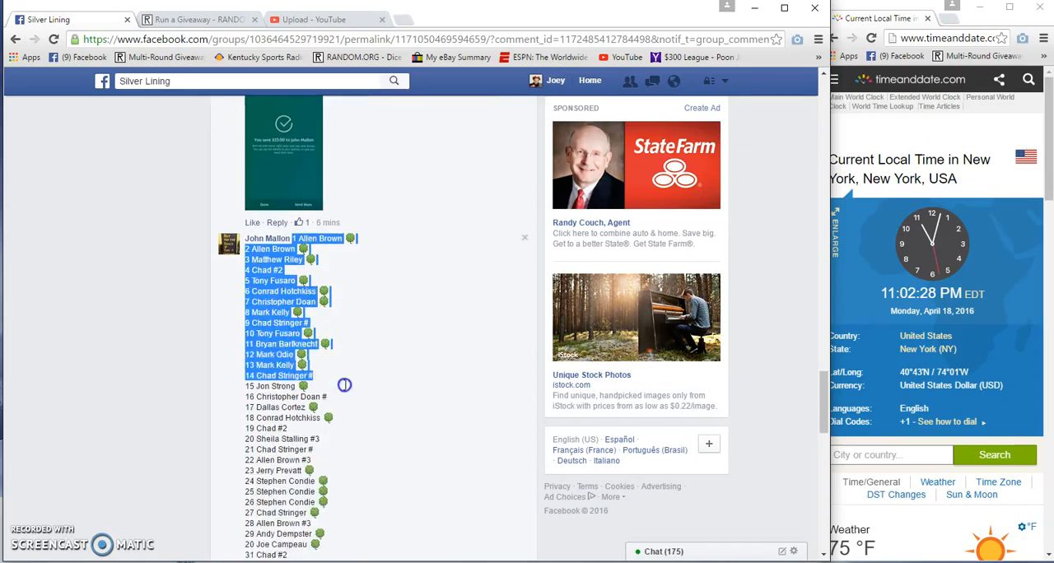
scroll("down", 3)
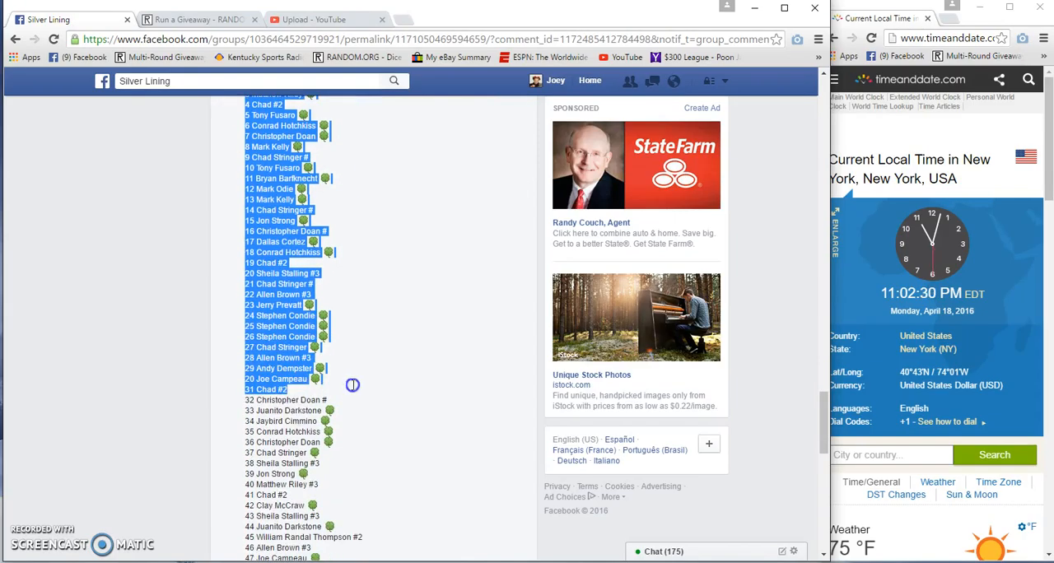
scroll("down", 3)
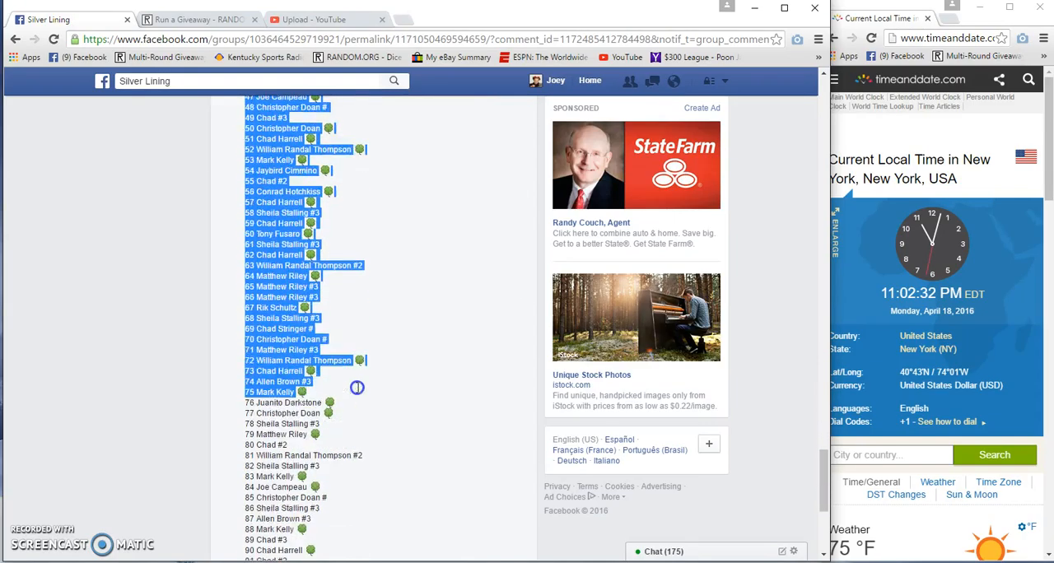
scroll("down", 3)
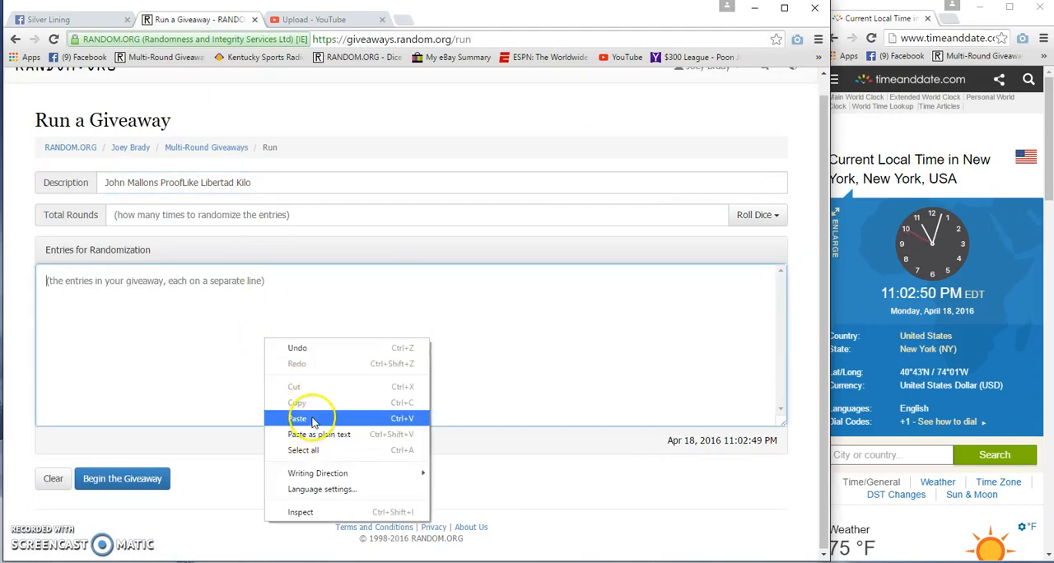
Step: Paste the 100 copied names into the Entries for Randomization box
left_click(298, 418)
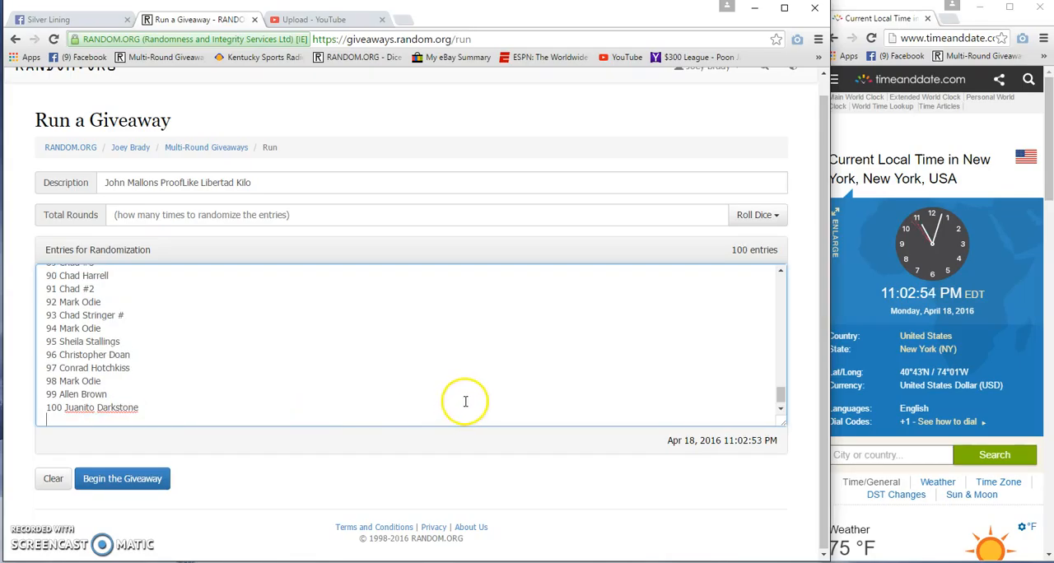
left_click(754, 214)
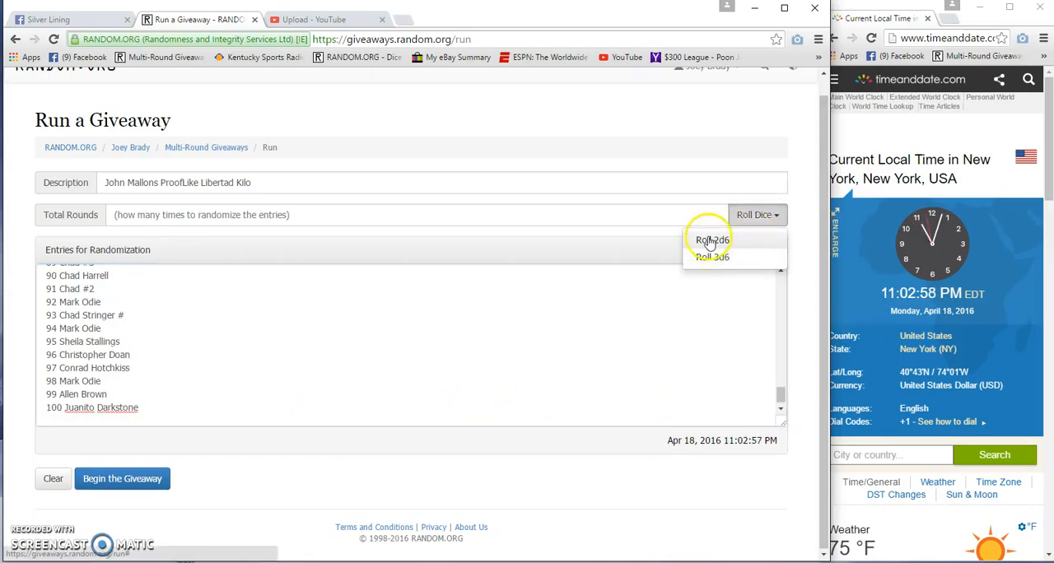
Step: Roll 2d6 and reroll until Total Rounds is 7, then begin the giveaway
left_click(712, 240)
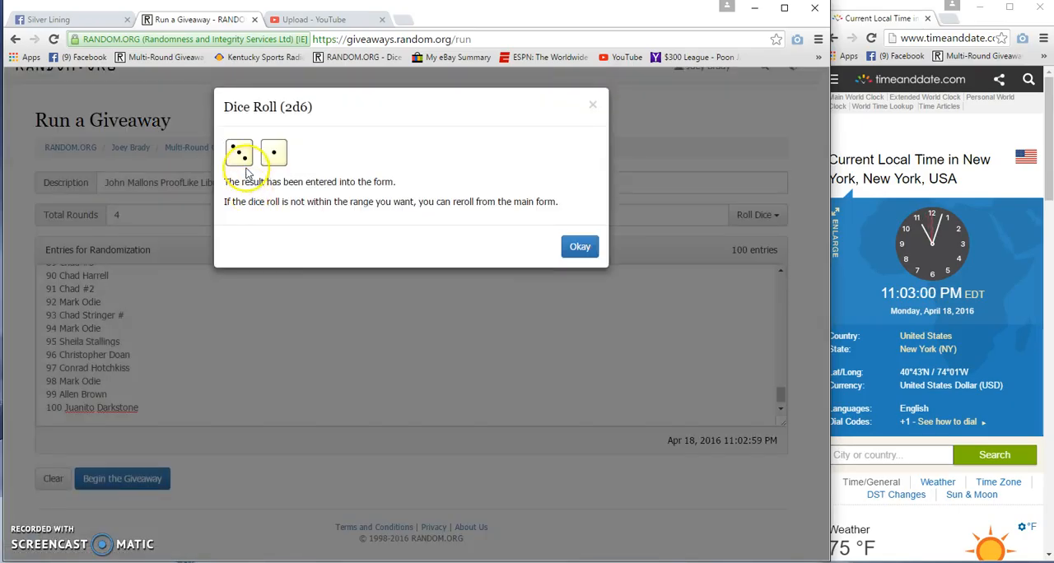
left_click(580, 247)
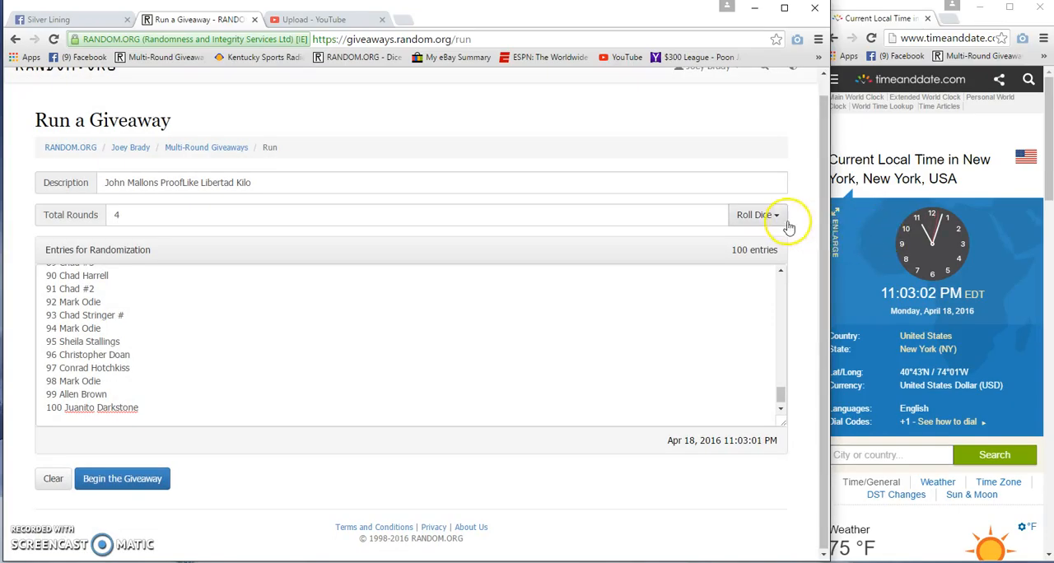
left_click(753, 214)
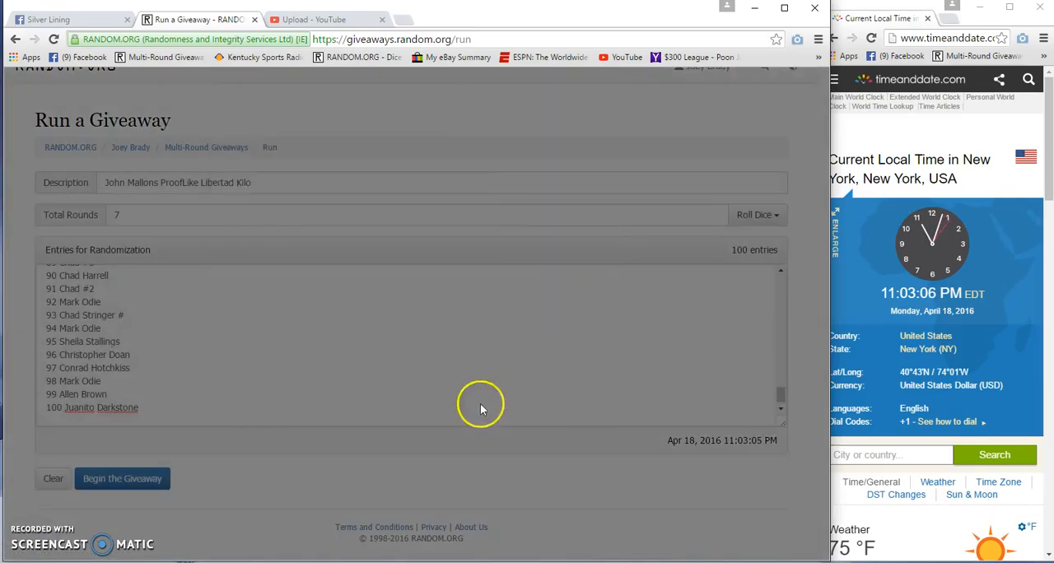
left_click(122, 477)
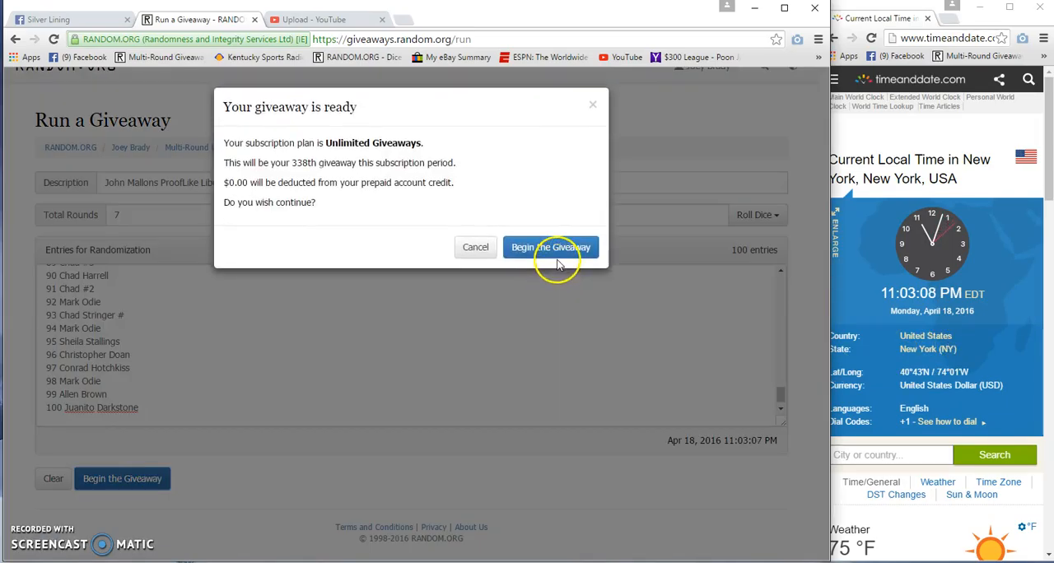
Step: Confirm the start and randomize rounds 1 through 6, then return to the Facebook thread
left_click(551, 248)
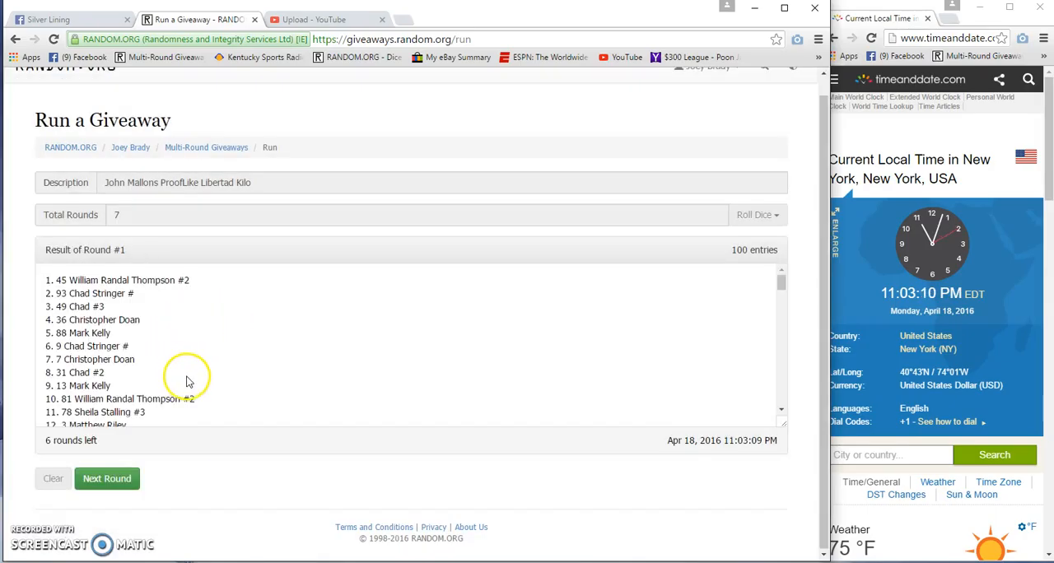
scroll("down", 3)
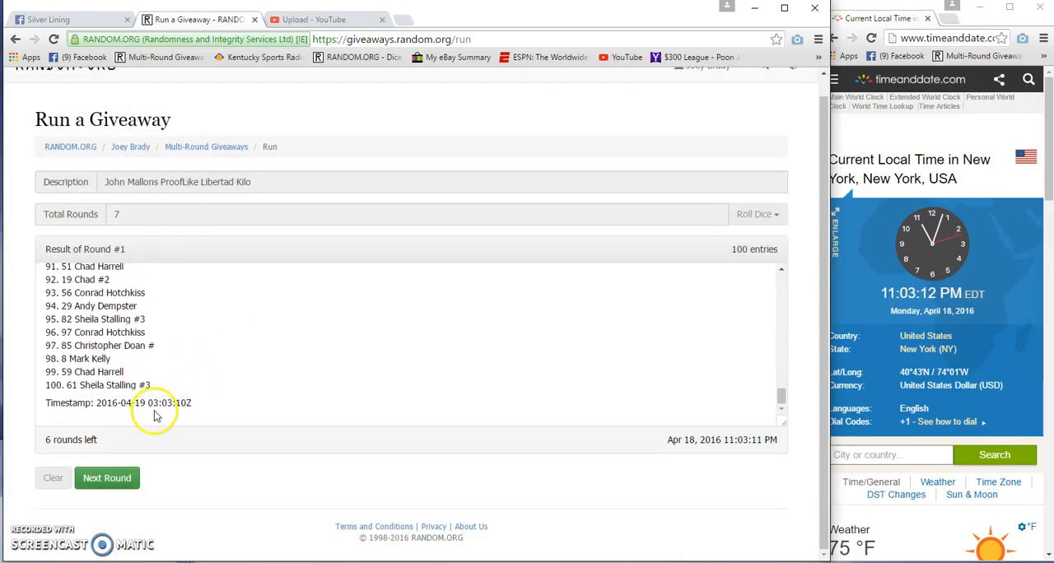
left_click(107, 478)
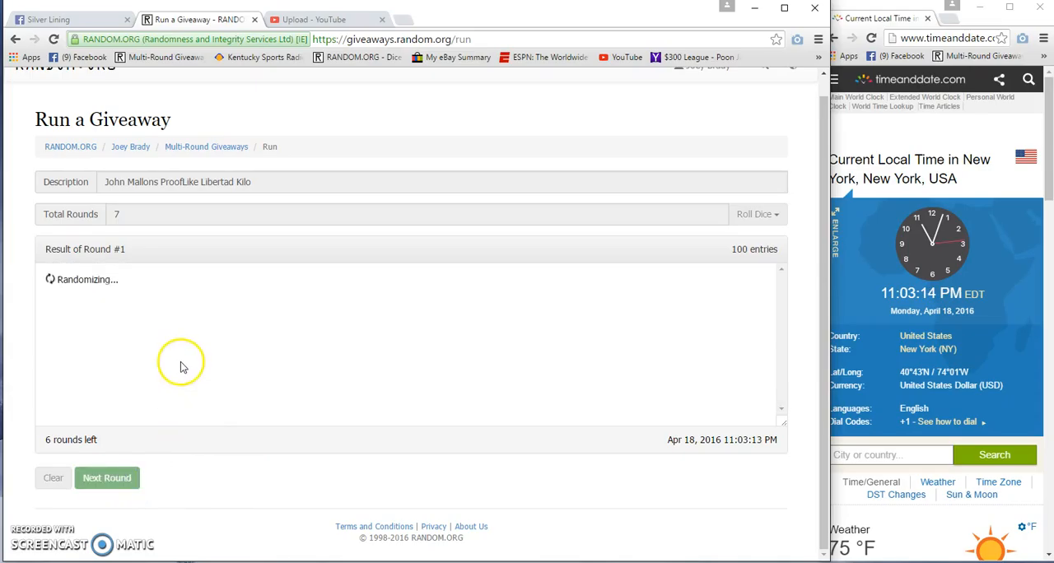
left_click(106, 477)
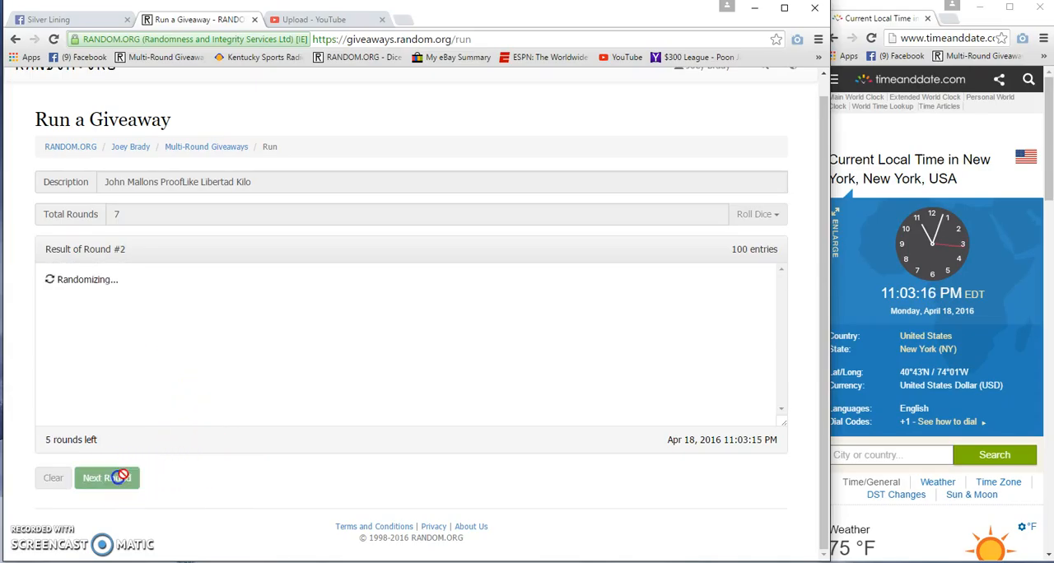
left_click(105, 478)
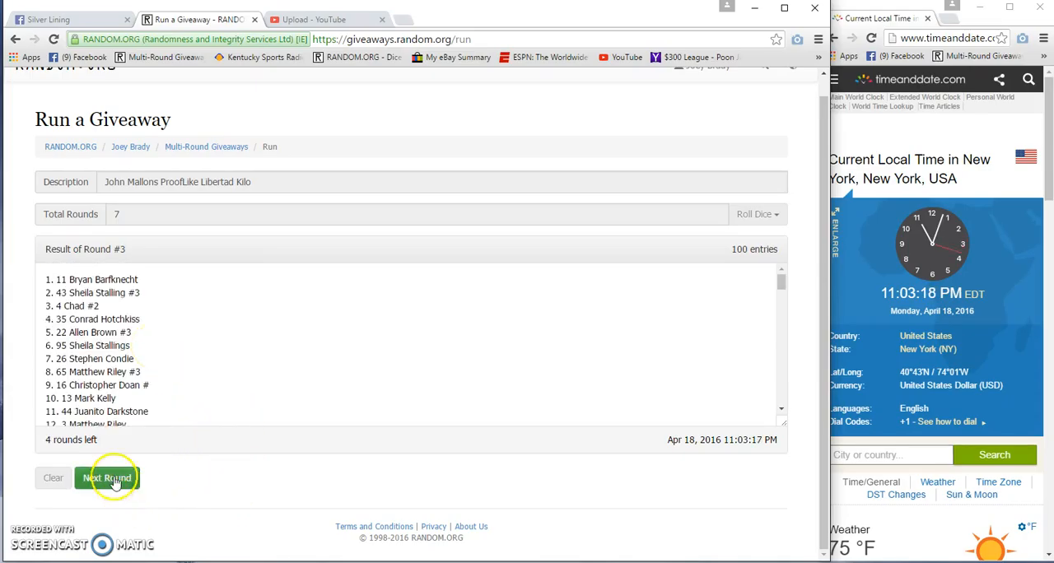
left_click(105, 478)
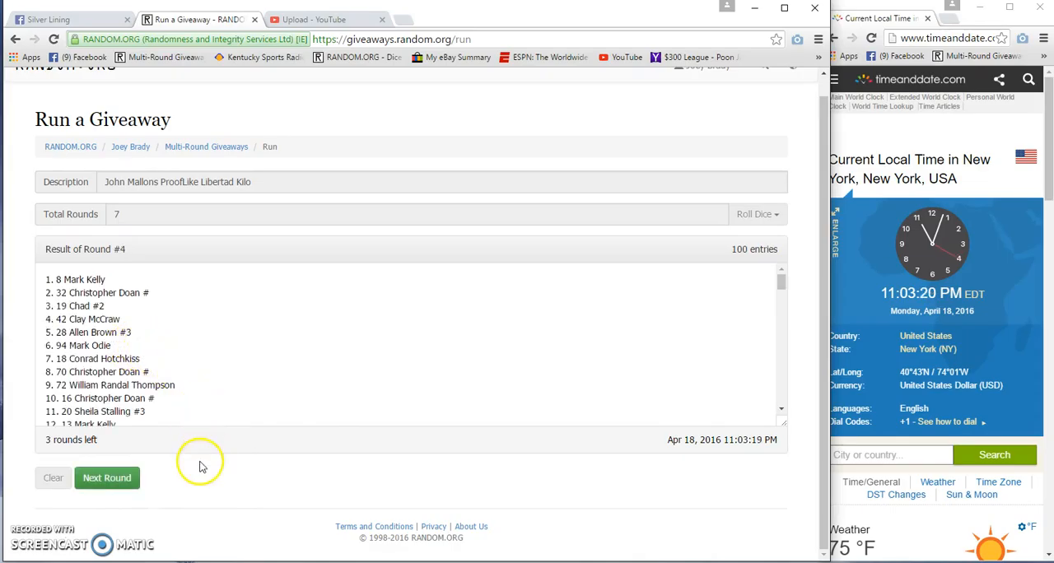
left_click(105, 478)
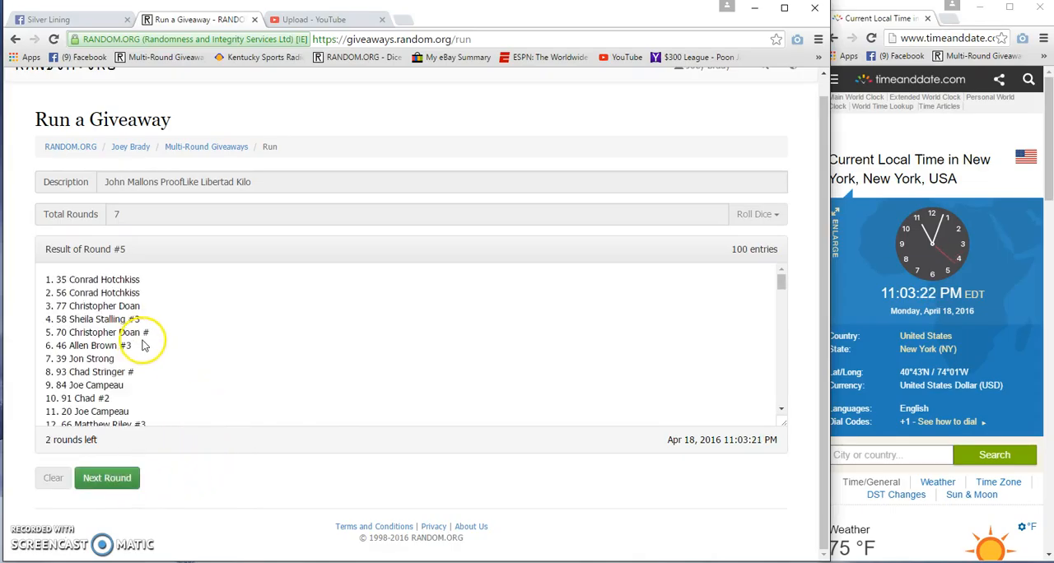
left_click(106, 477)
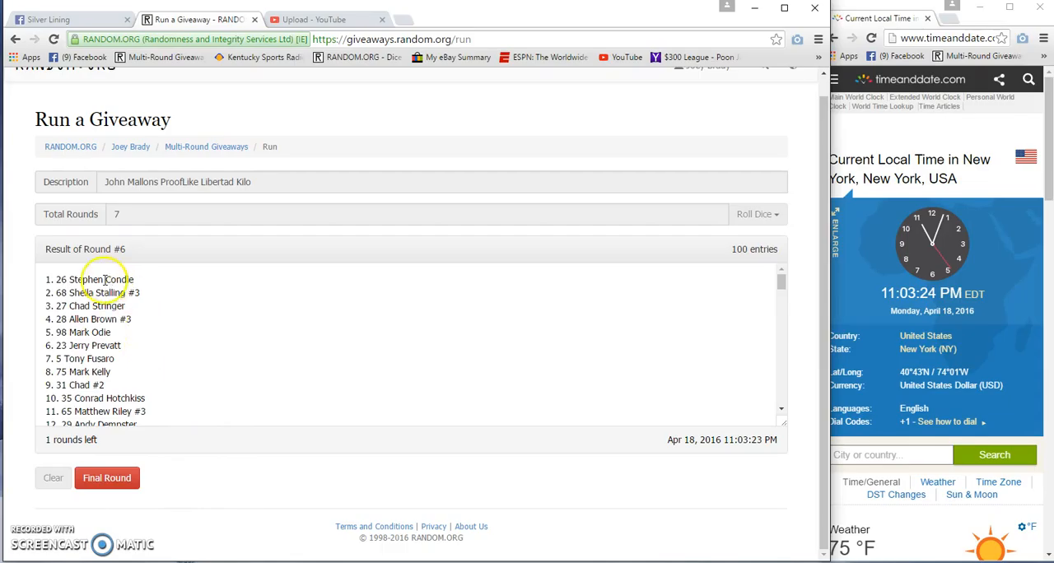
scroll("down", 3)
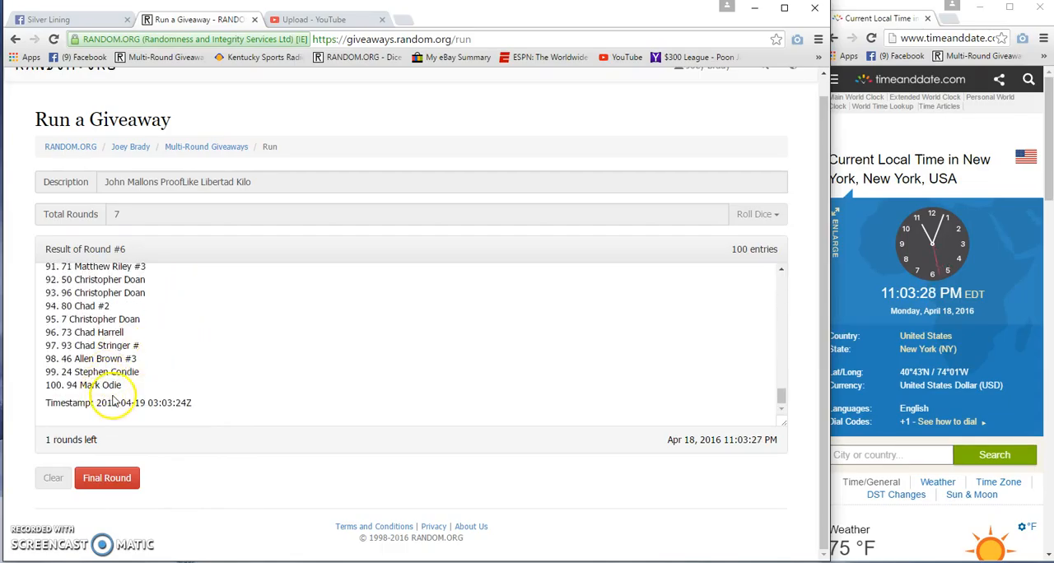
left_click(62, 20)
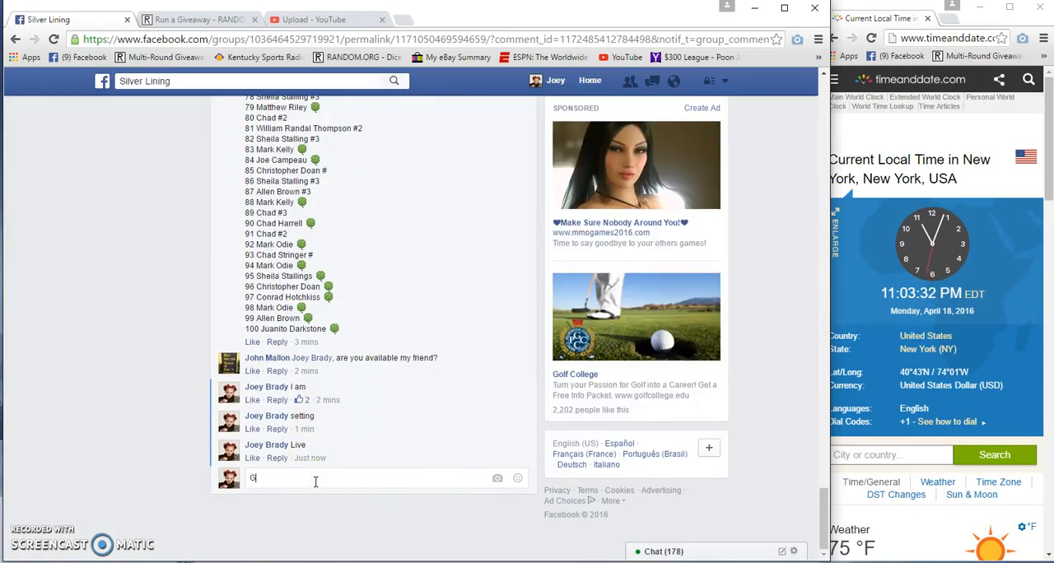
Step: Post the comment 'Good Luck !' in the group thread
type("Good Luck !")
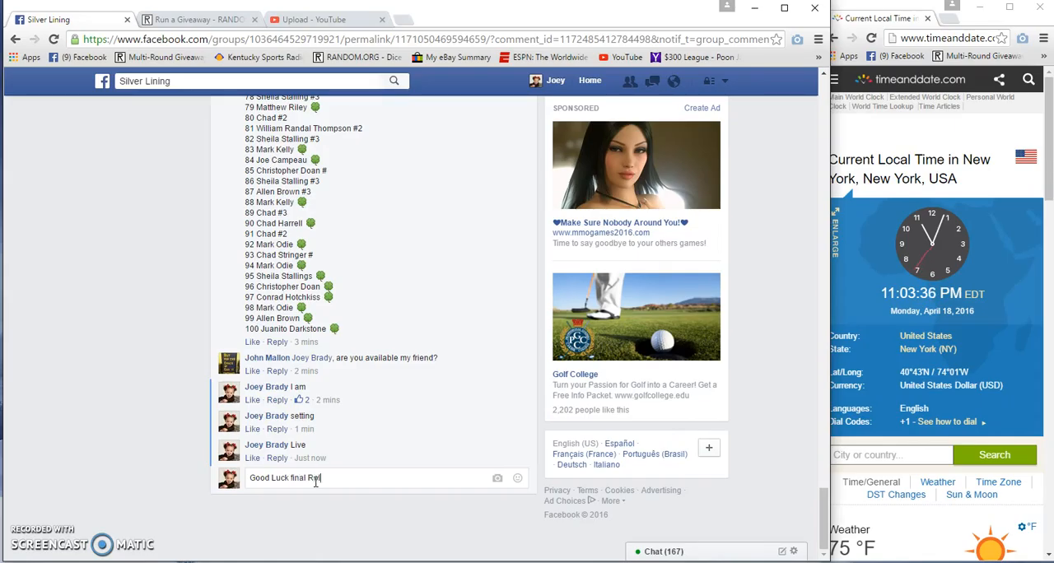
key("enter")
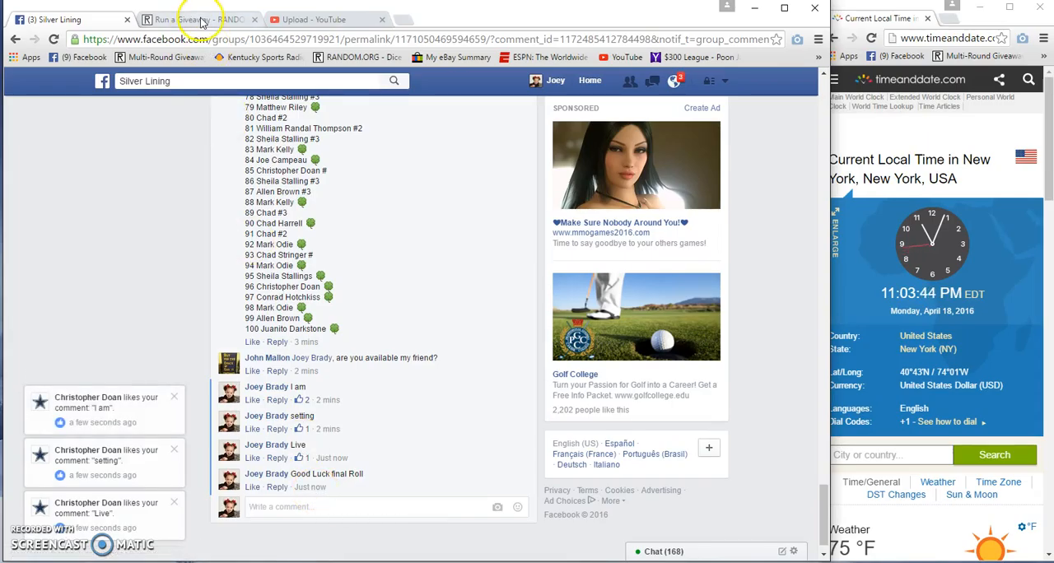
Step: Run round 7 until the giveaway shows Completed!, then go back to the Facebook thread
left_click(198, 20)
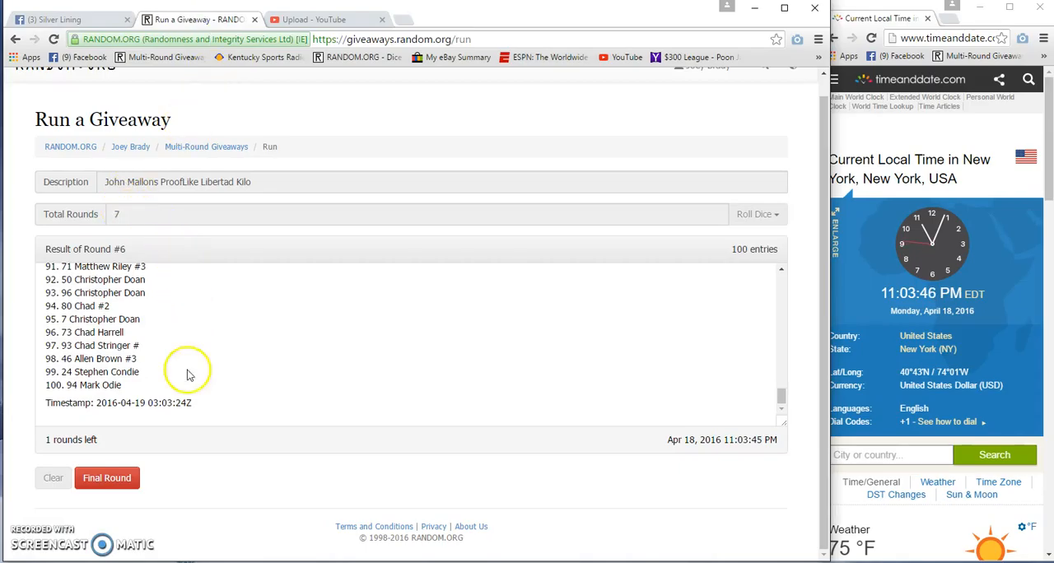
left_click(107, 477)
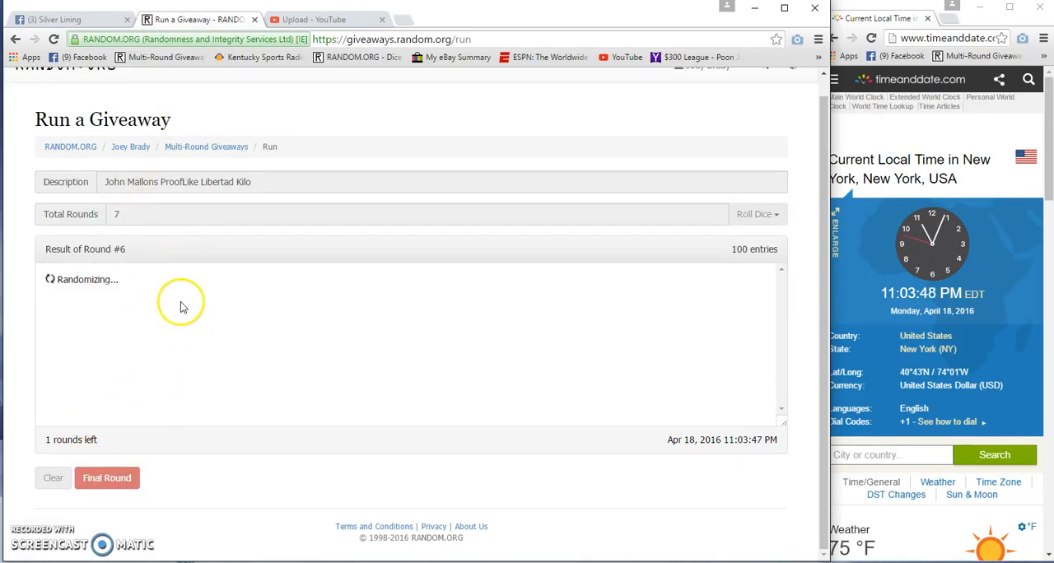
left_click(105, 478)
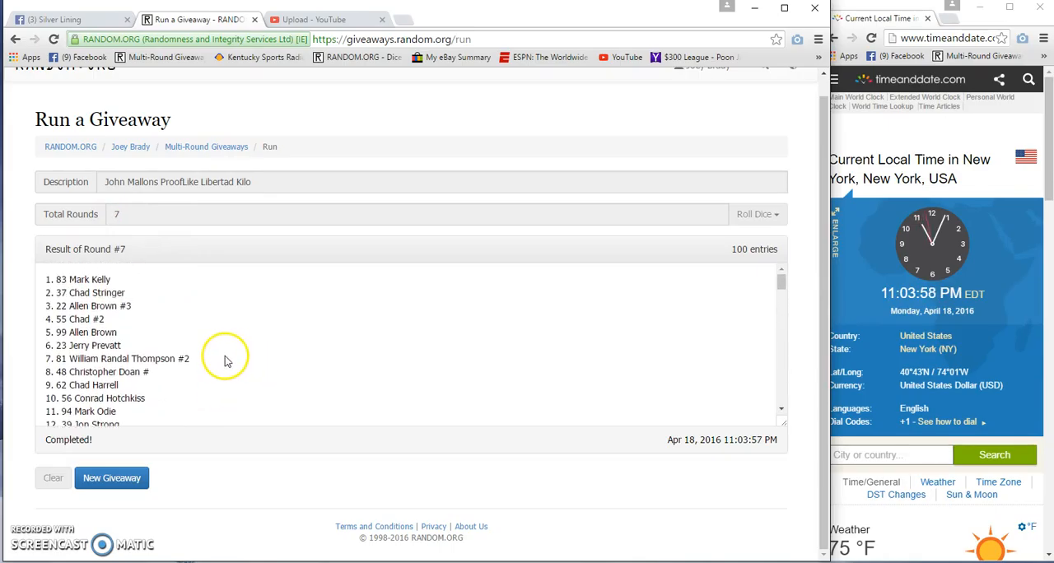
left_click(62, 19)
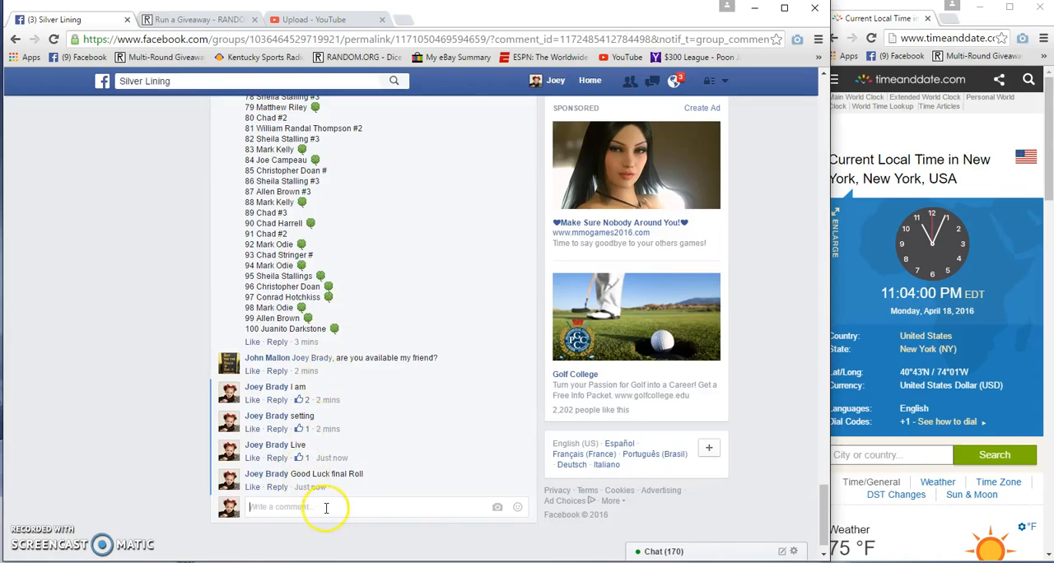